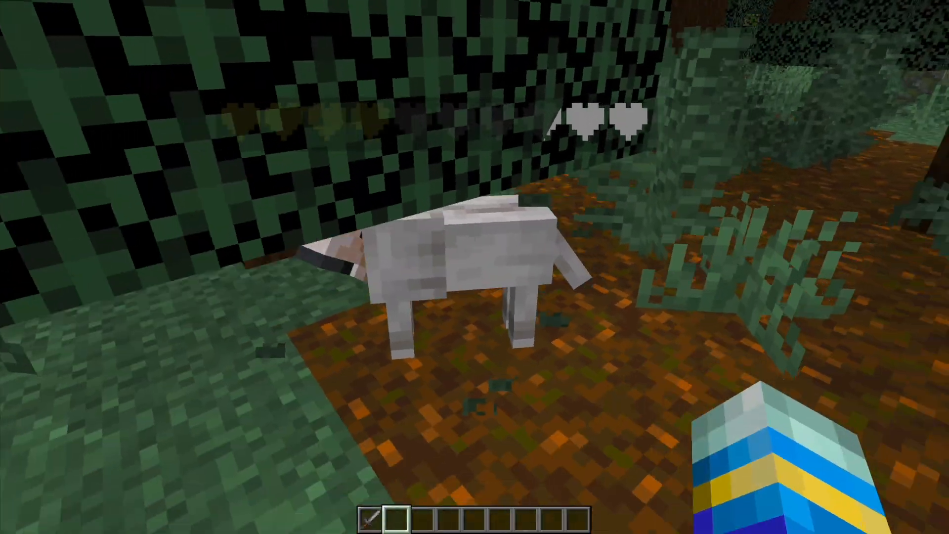
{"action": "mouse_move", "coordinate": [475, 237]}
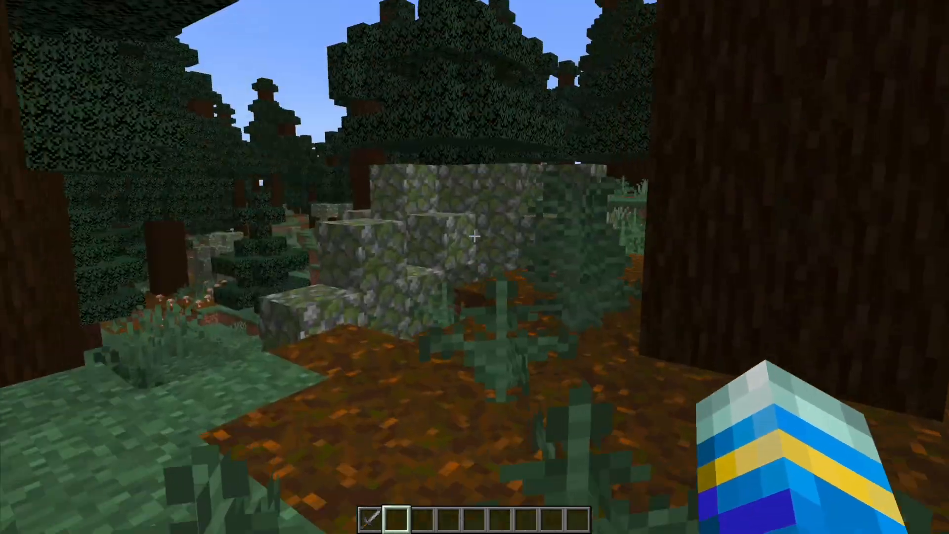
{"action": "mouse_move", "coordinate": [475, 239]}
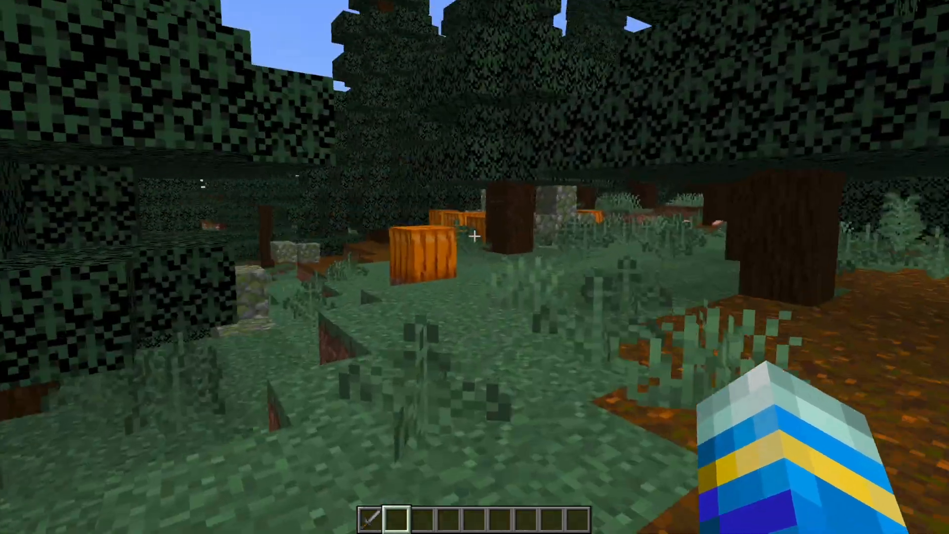
{"action": "mouse_move", "coordinate": [474, 237]}
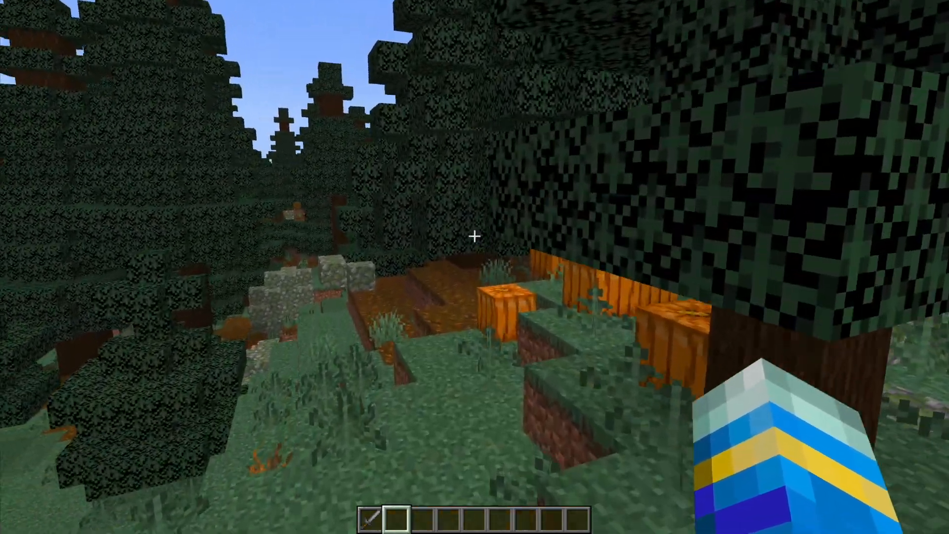
{"action": "mouse_move", "coordinate": [475, 237]}
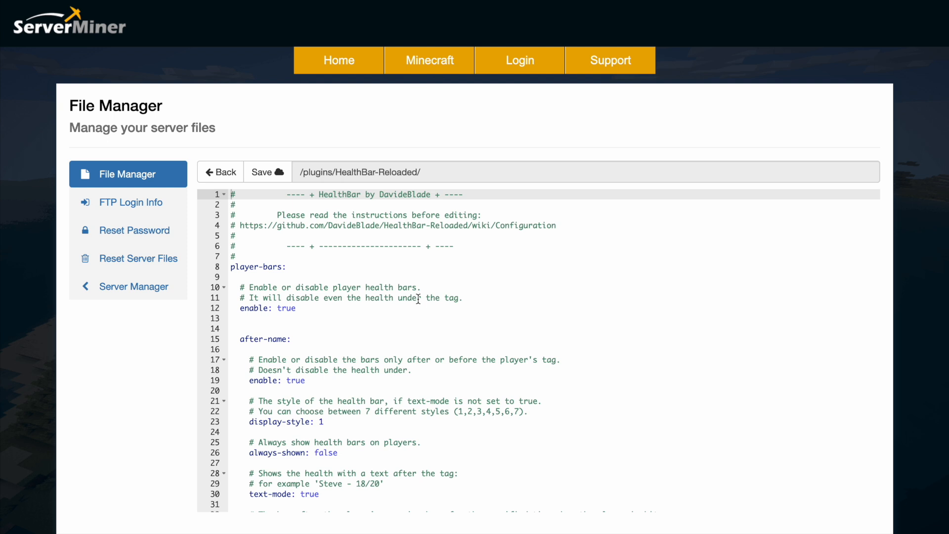
Scroll through the HealthBar-Reloaded config to mob-bars and delete the display-style value 3.
{"action": "left_click_drag", "start_coordinate": [273, 225], "coordinate": [555, 226]}
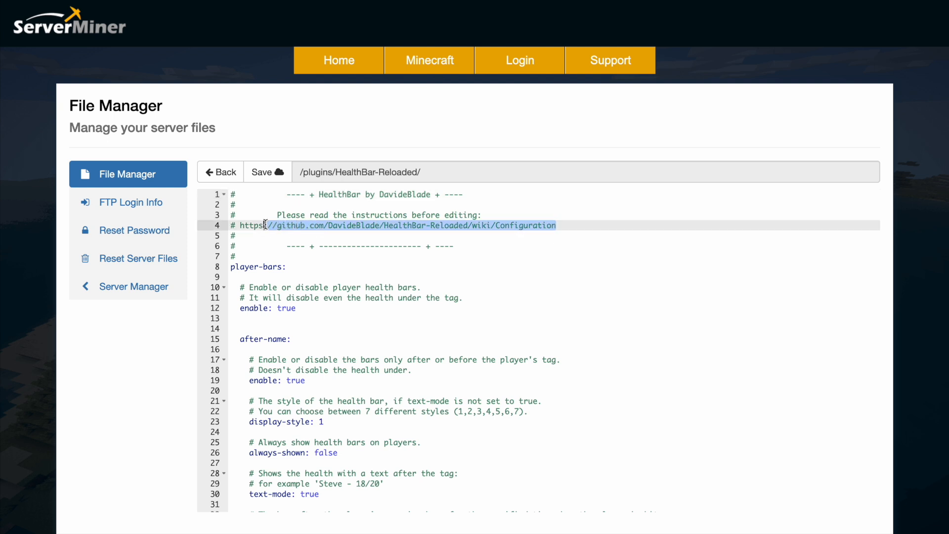
{"action": "scroll", "scroll_direction": "down", "scroll_amount": 3}
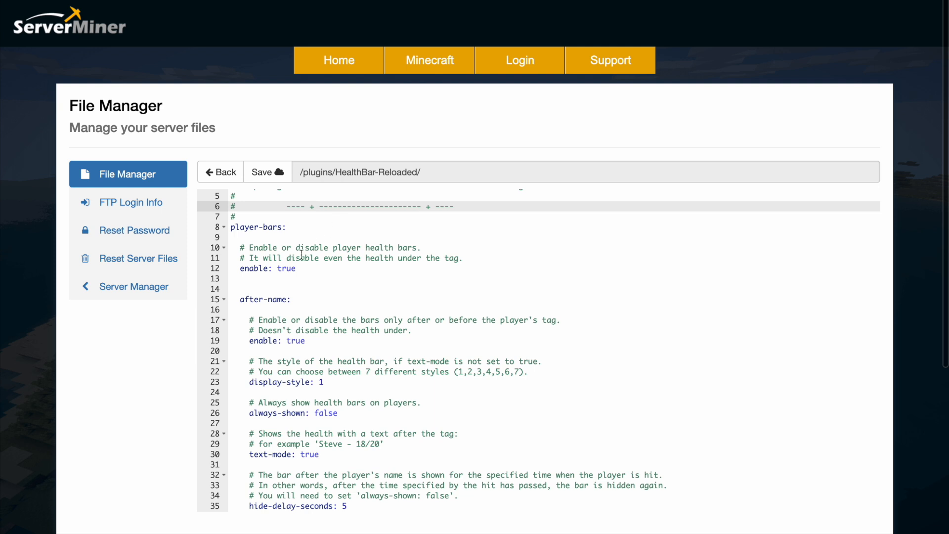
{"action": "scroll", "scroll_direction": "down", "scroll_amount": 3}
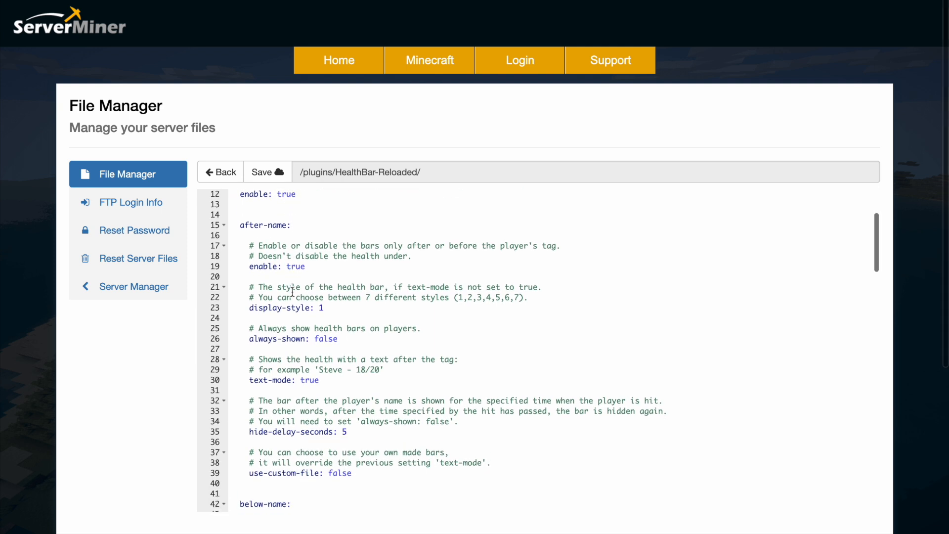
{"action": "scroll", "scroll_direction": "down", "scroll_amount": 3}
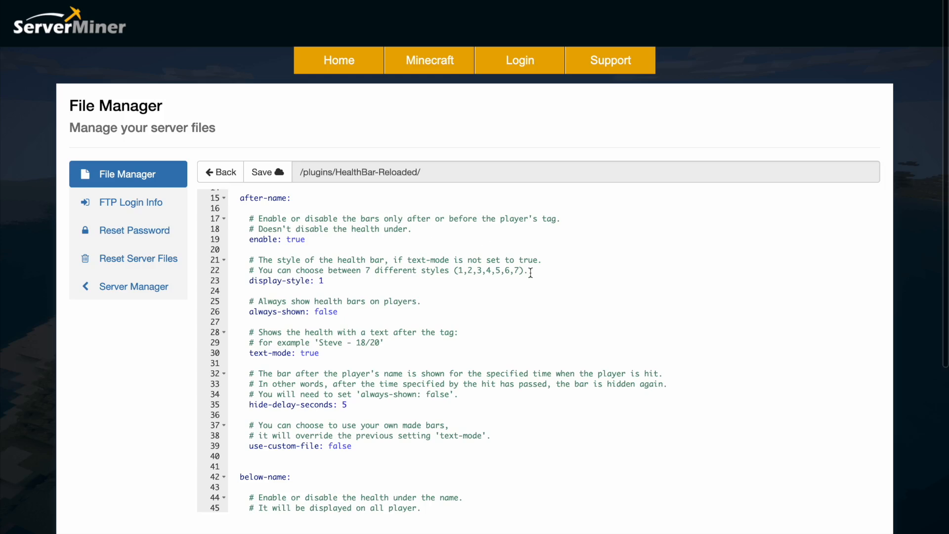
{"action": "left_click_drag", "start_coordinate": [369, 270], "coordinate": [531, 270]}
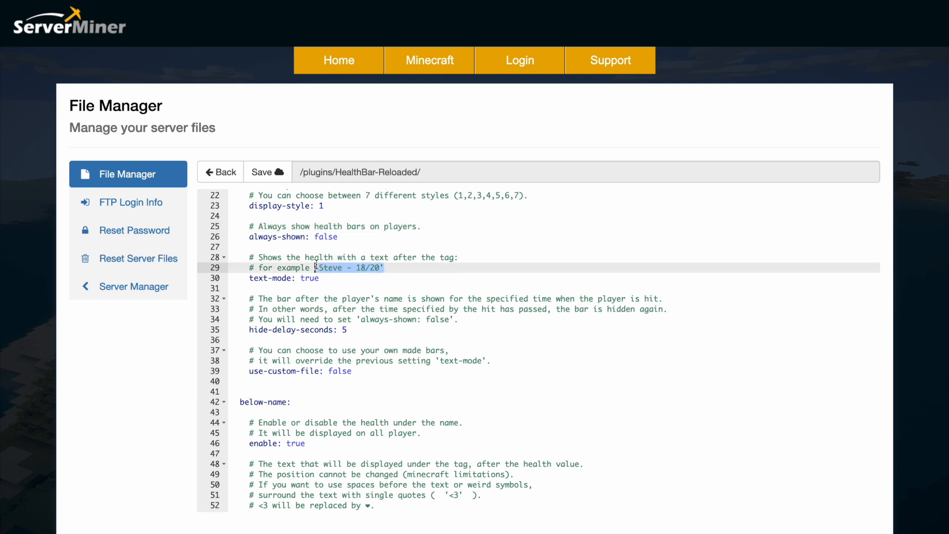
{"action": "scroll", "scroll_direction": "down", "scroll_amount": 3}
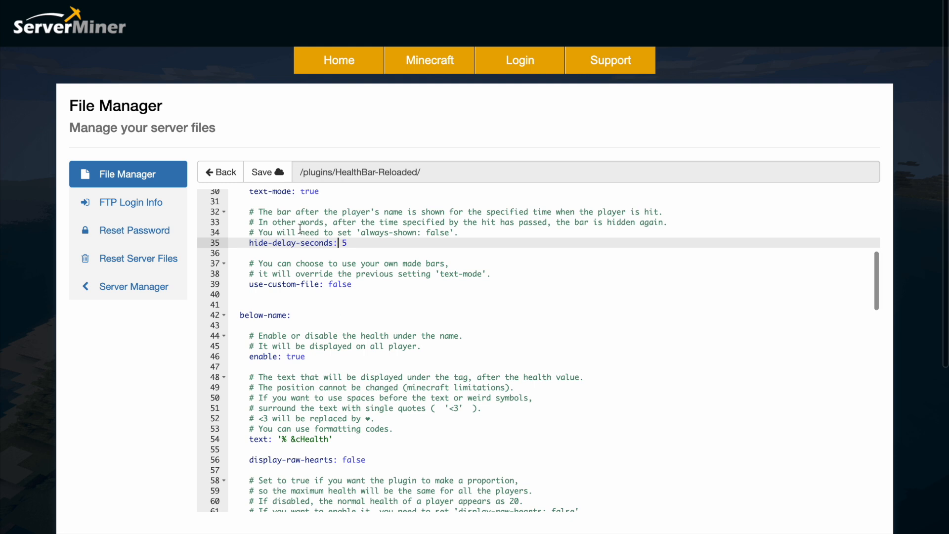
{"action": "scroll", "scroll_direction": "down", "scroll_amount": 3}
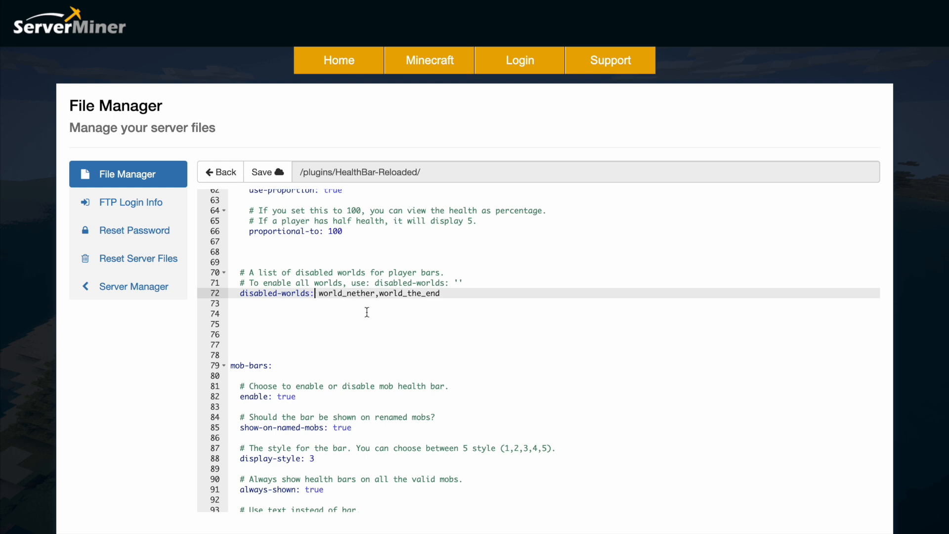
{"action": "mouse_move", "coordinate": [382, 311]}
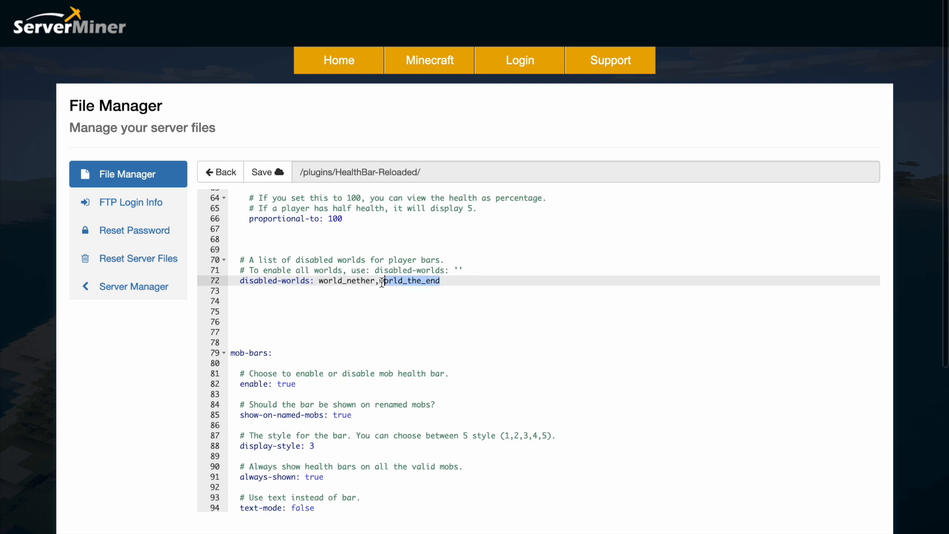
{"action": "scroll", "scroll_direction": "down", "scroll_amount": 3}
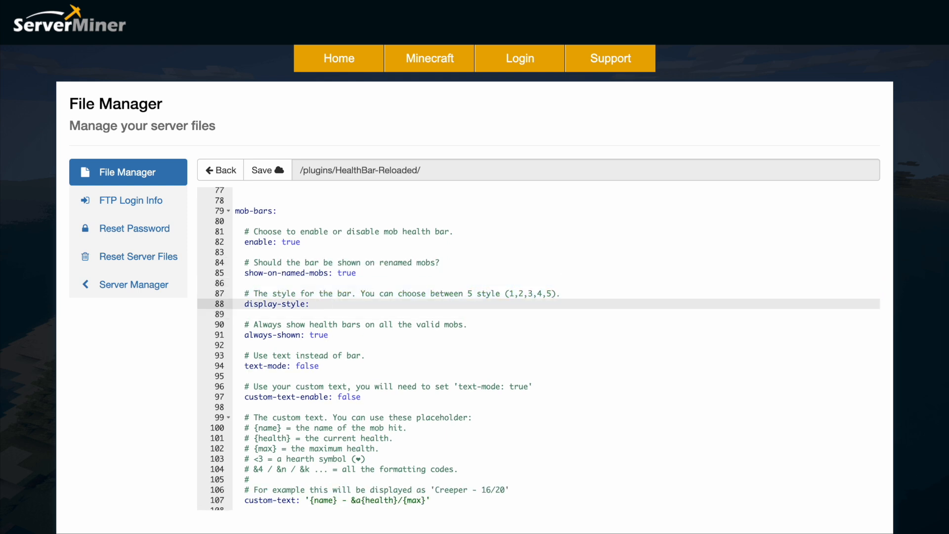
Set mob display-style to 1, enable text mode, append <3 to custom-text, set show-only-if-looking true.
{"action": "type", "text": "1"}
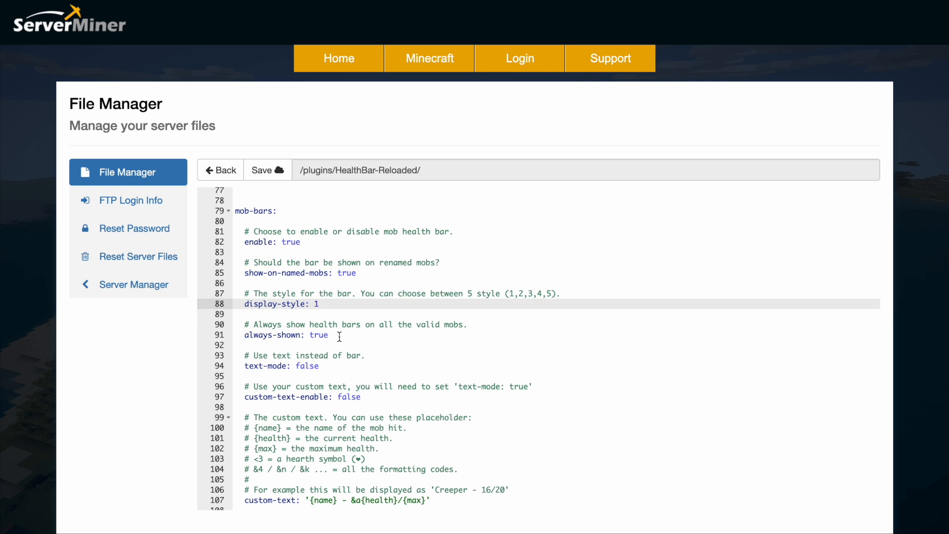
{"action": "double_click", "coordinate": [306, 366]}
{"action": "type", "text": "tru"}
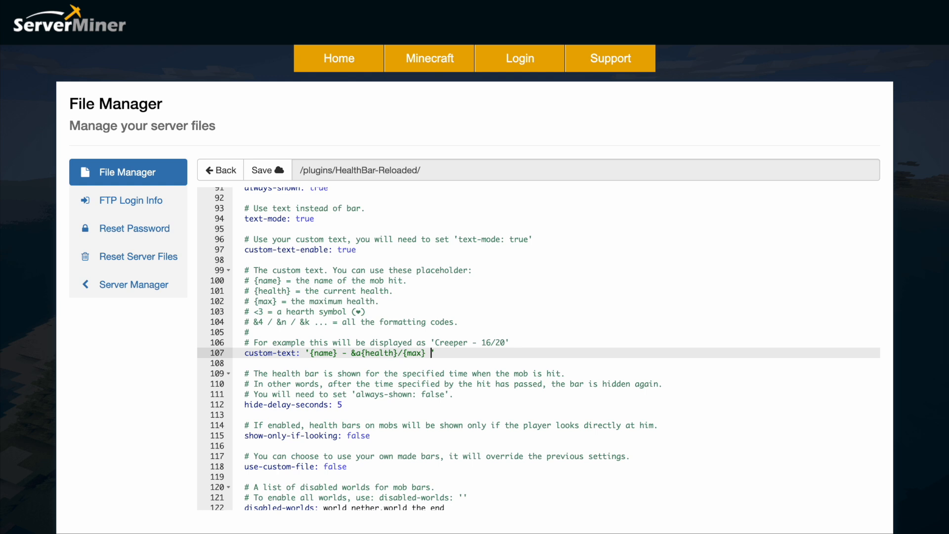
{"action": "type", "text": "<3'"}
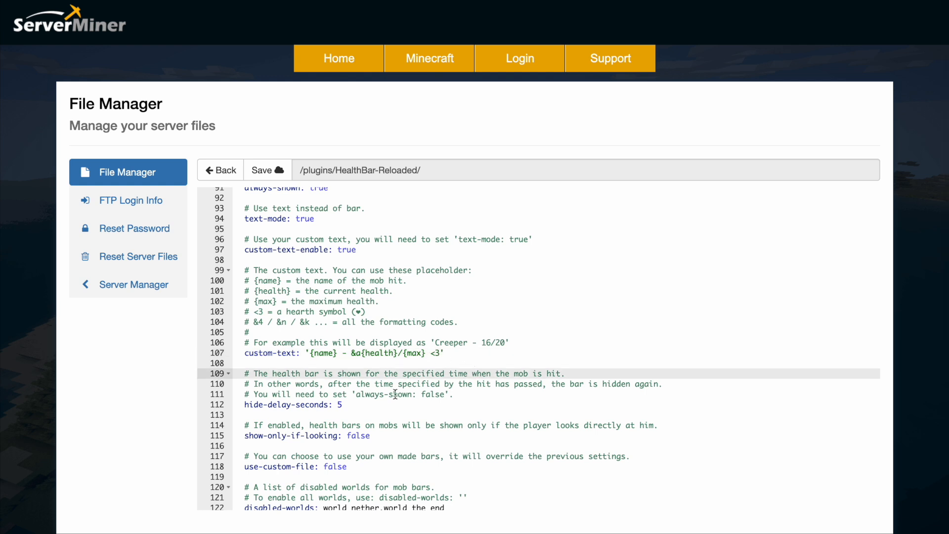
{"action": "scroll", "scroll_direction": "down", "scroll_amount": 3}
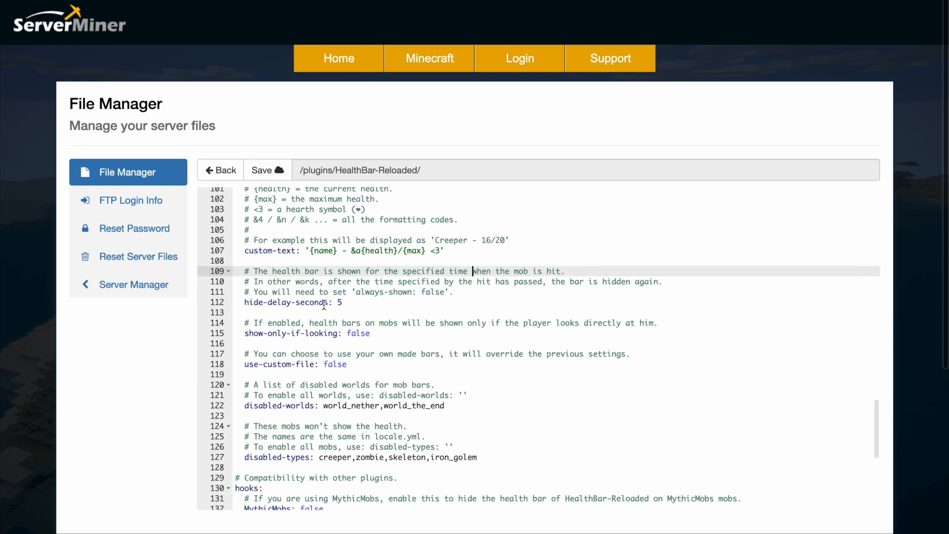
{"action": "scroll", "scroll_direction": "down", "scroll_amount": 3}
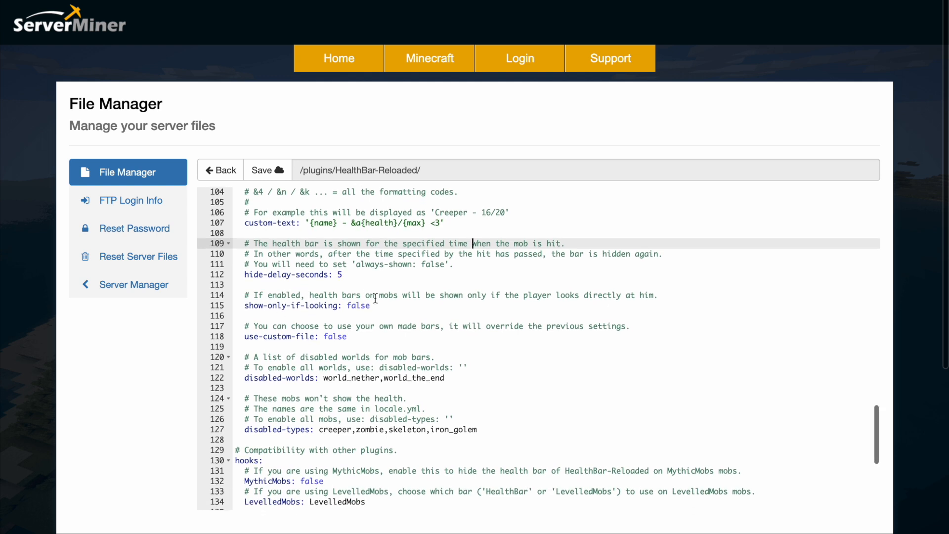
{"action": "type", "text": "true"}
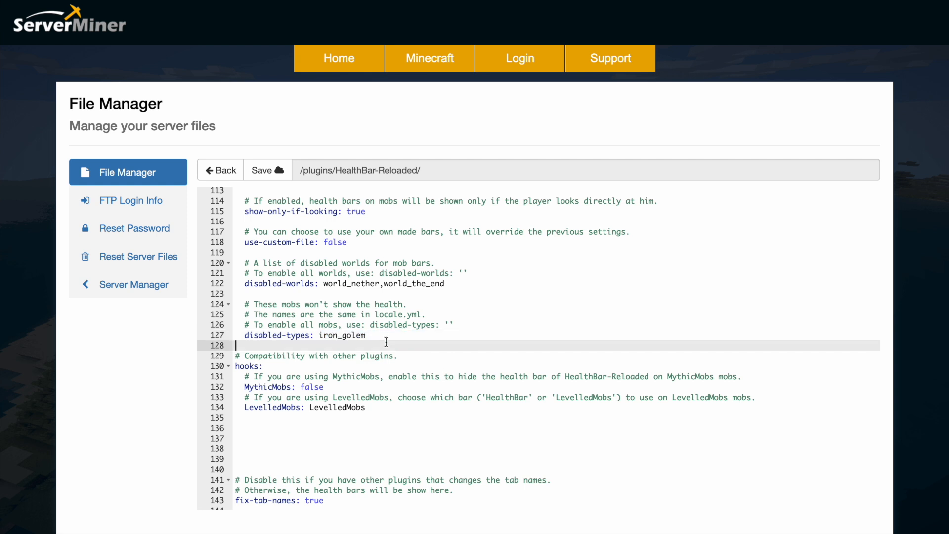
Scroll to the disabled-types line to leave only iron_golem disabled.
{"action": "scroll", "scroll_direction": "down", "scroll_amount": 3}
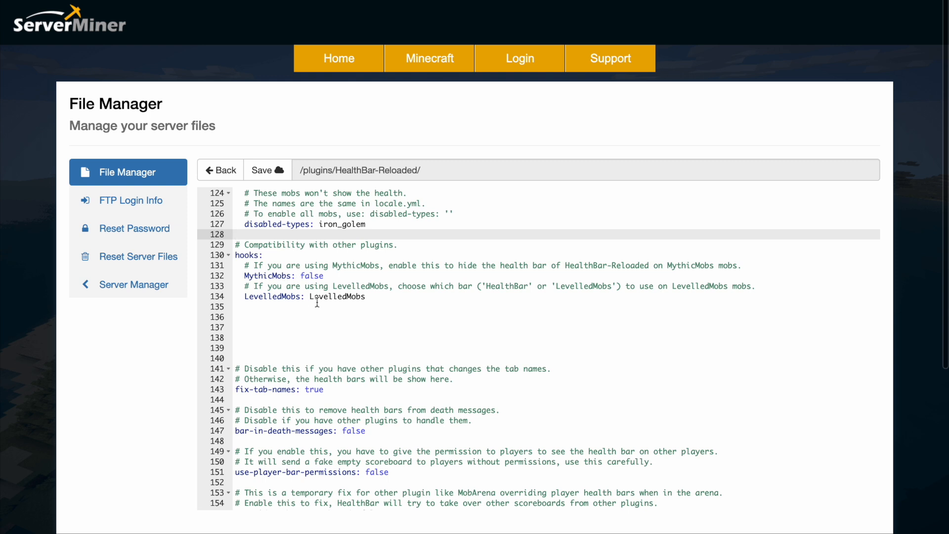
{"action": "scroll", "scroll_direction": "down", "scroll_amount": 3}
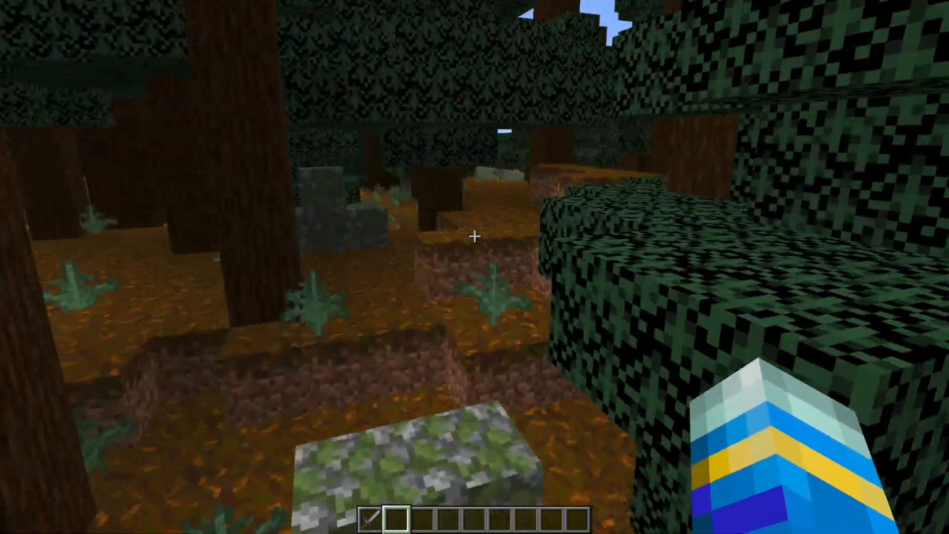
{"action": "mouse_move", "coordinate": [475, 237]}
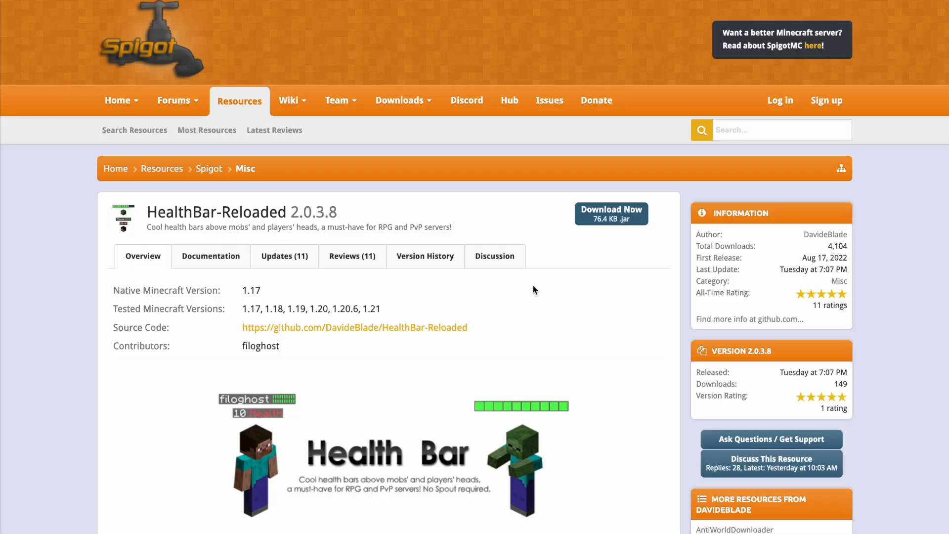
{"action": "mouse_move", "coordinate": [285, 303]}
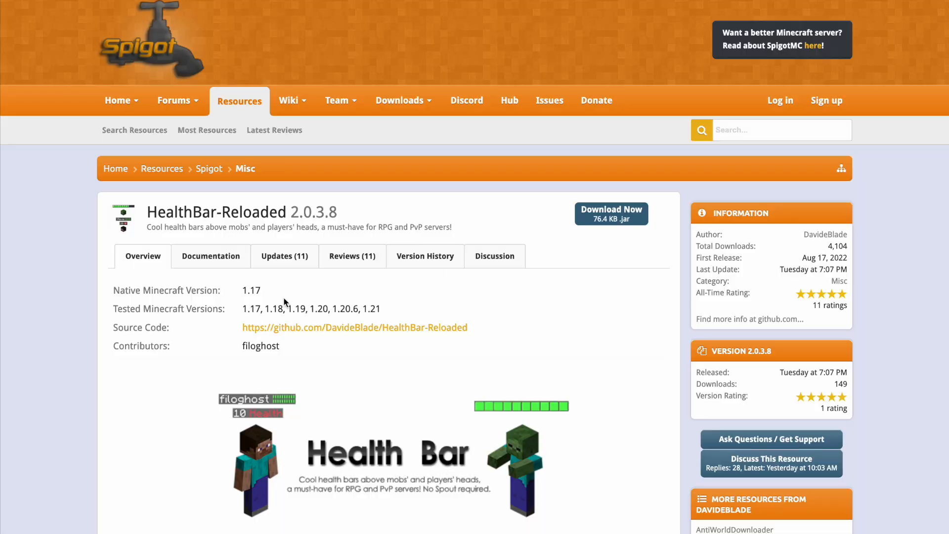
{"action": "scroll", "scroll_direction": "down", "scroll_amount": 3}
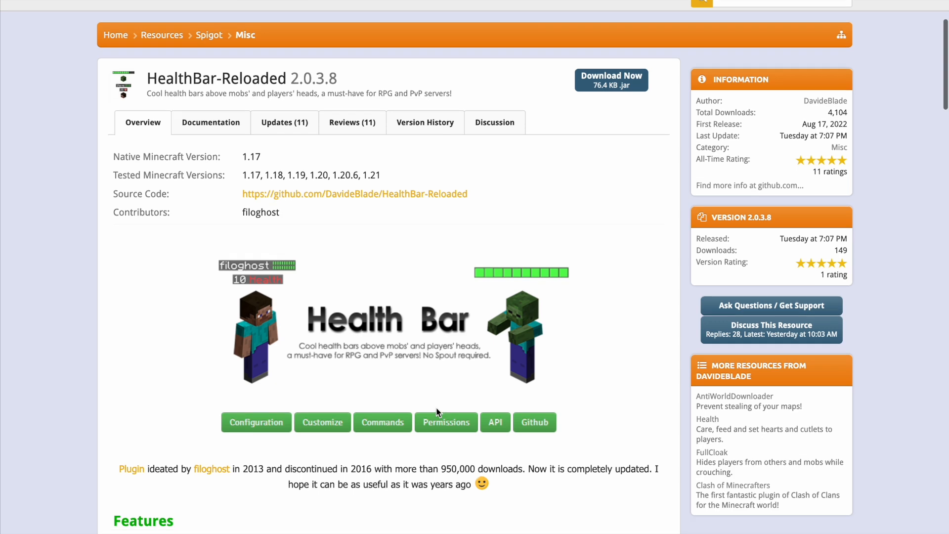
{"action": "scroll", "scroll_direction": "down", "scroll_amount": 3}
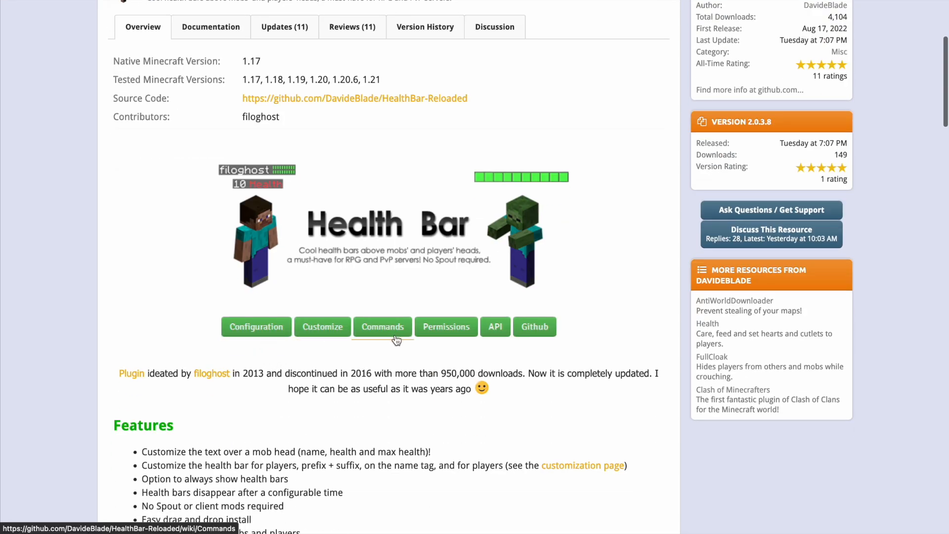
{"action": "scroll", "scroll_direction": "down", "scroll_amount": 3}
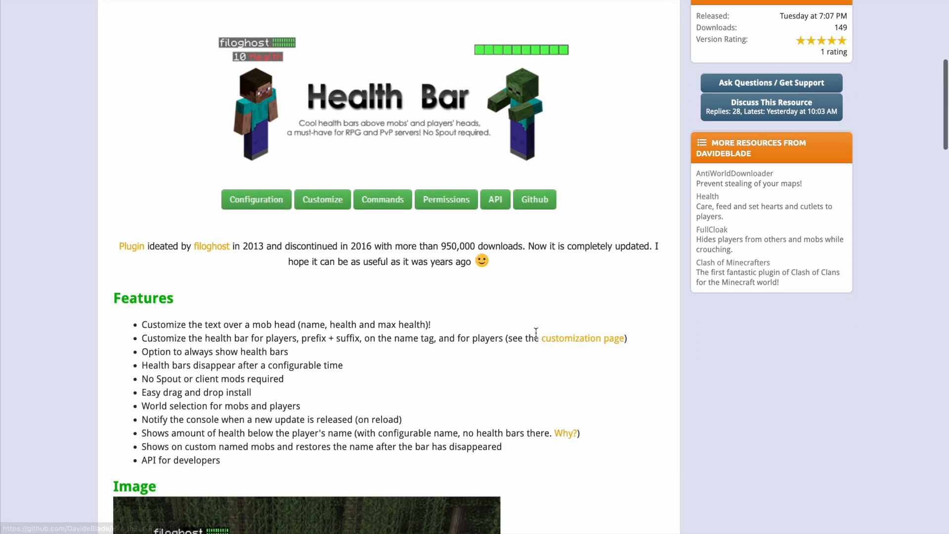